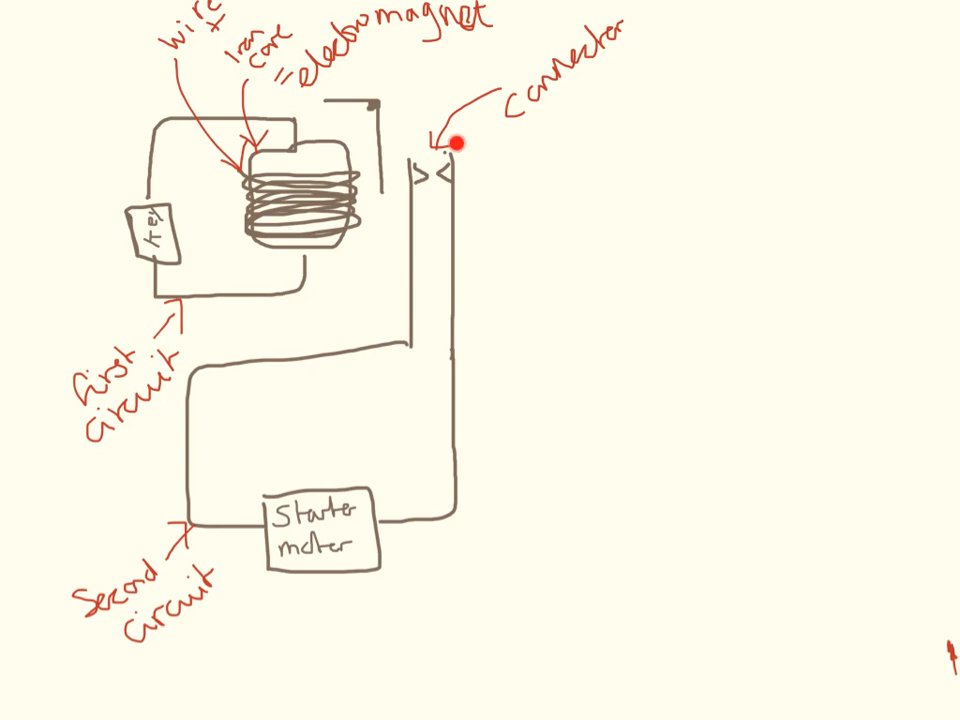
mouse_move(175, 207)
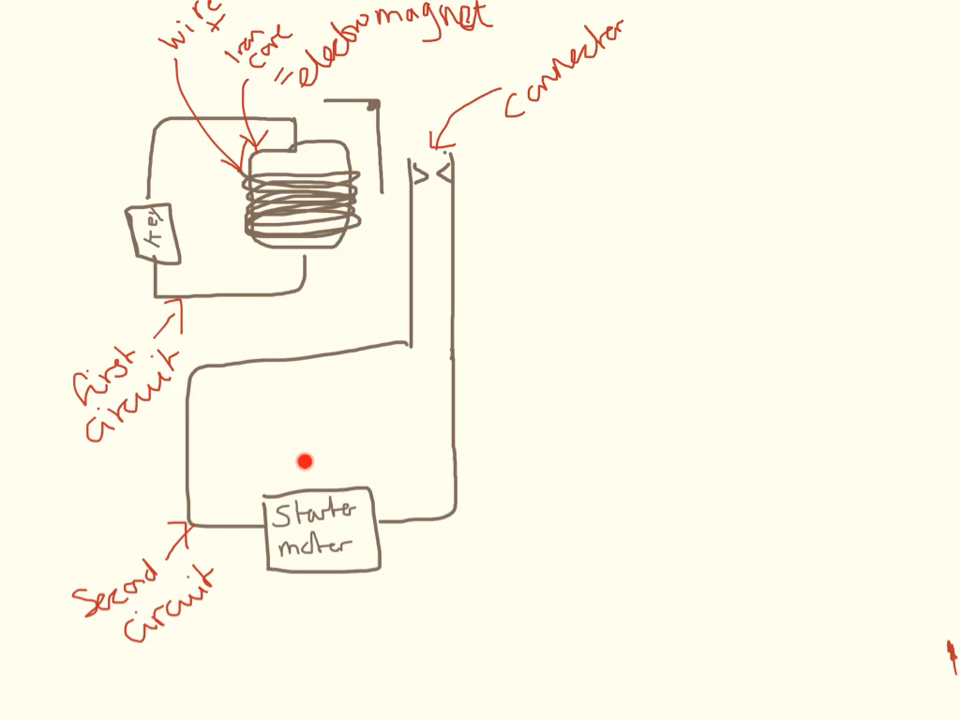
mouse_move(317, 137)
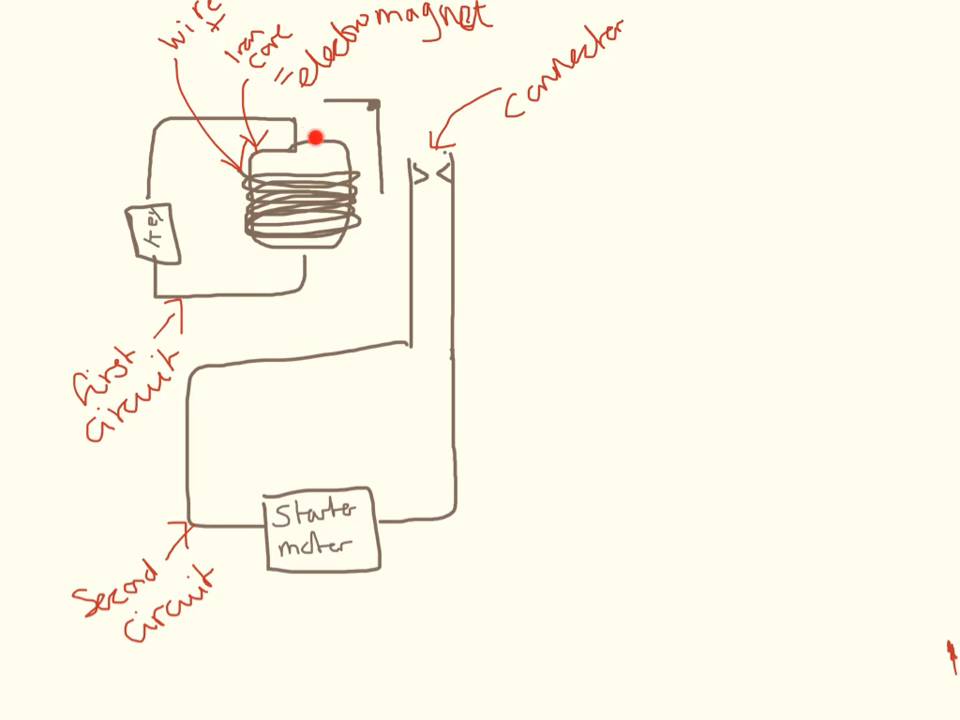